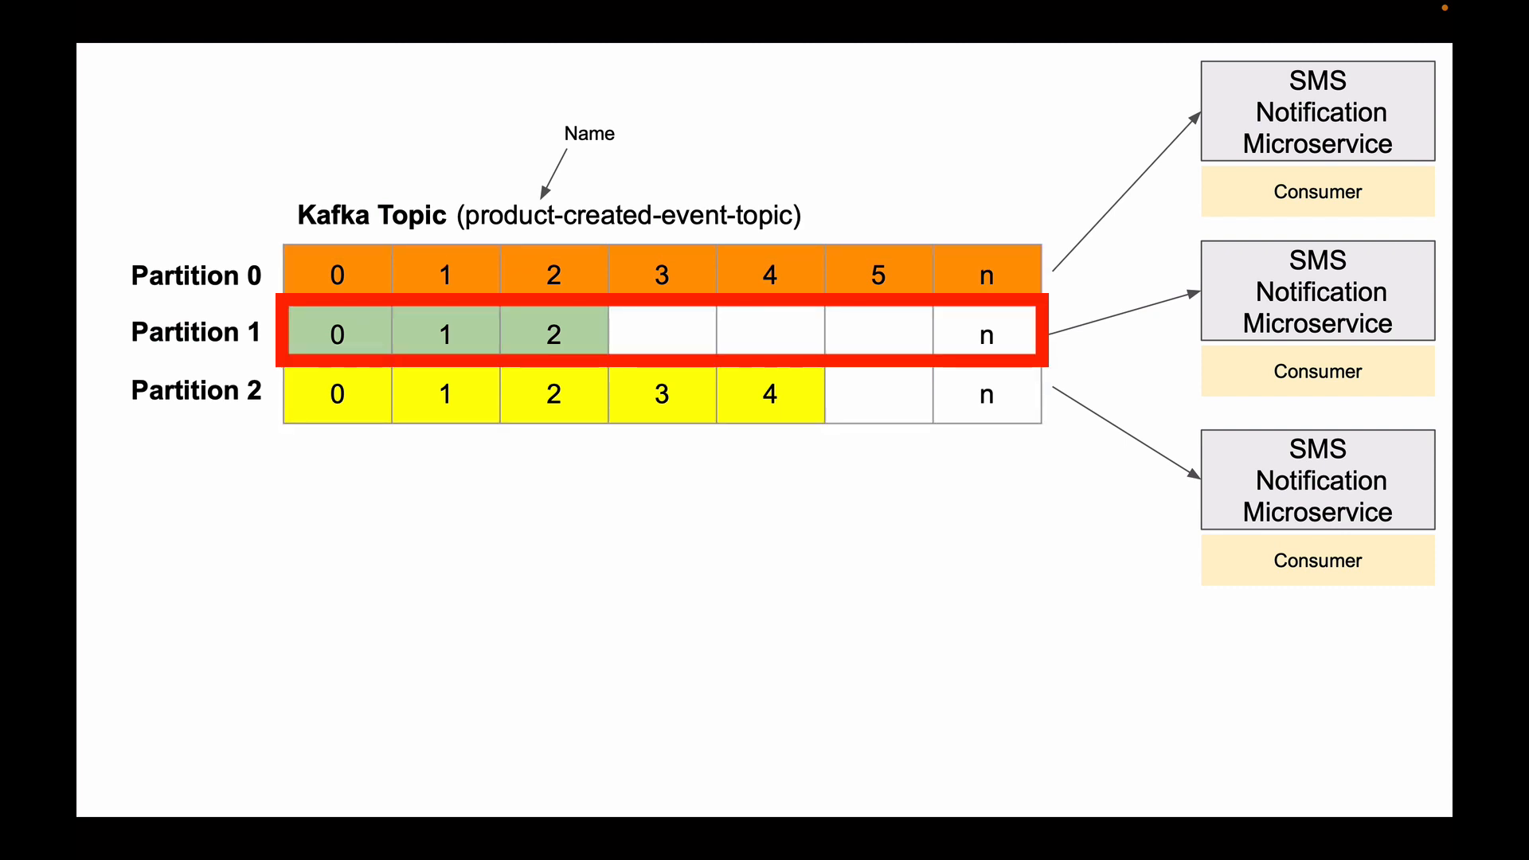
pyautogui.click(660, 333)
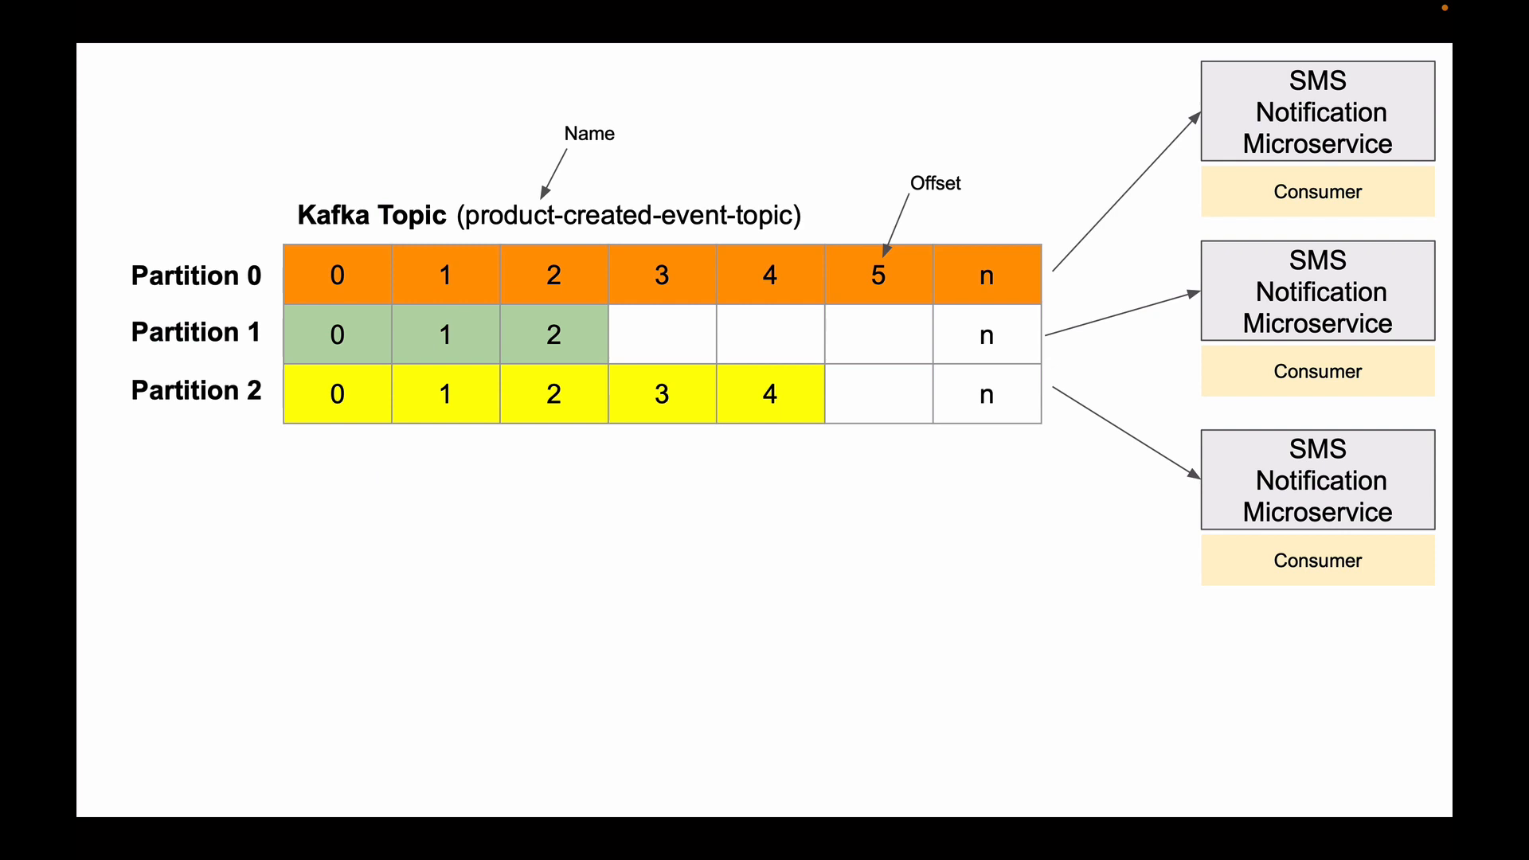
pyautogui.write('Append only. New event is always added at the end,')
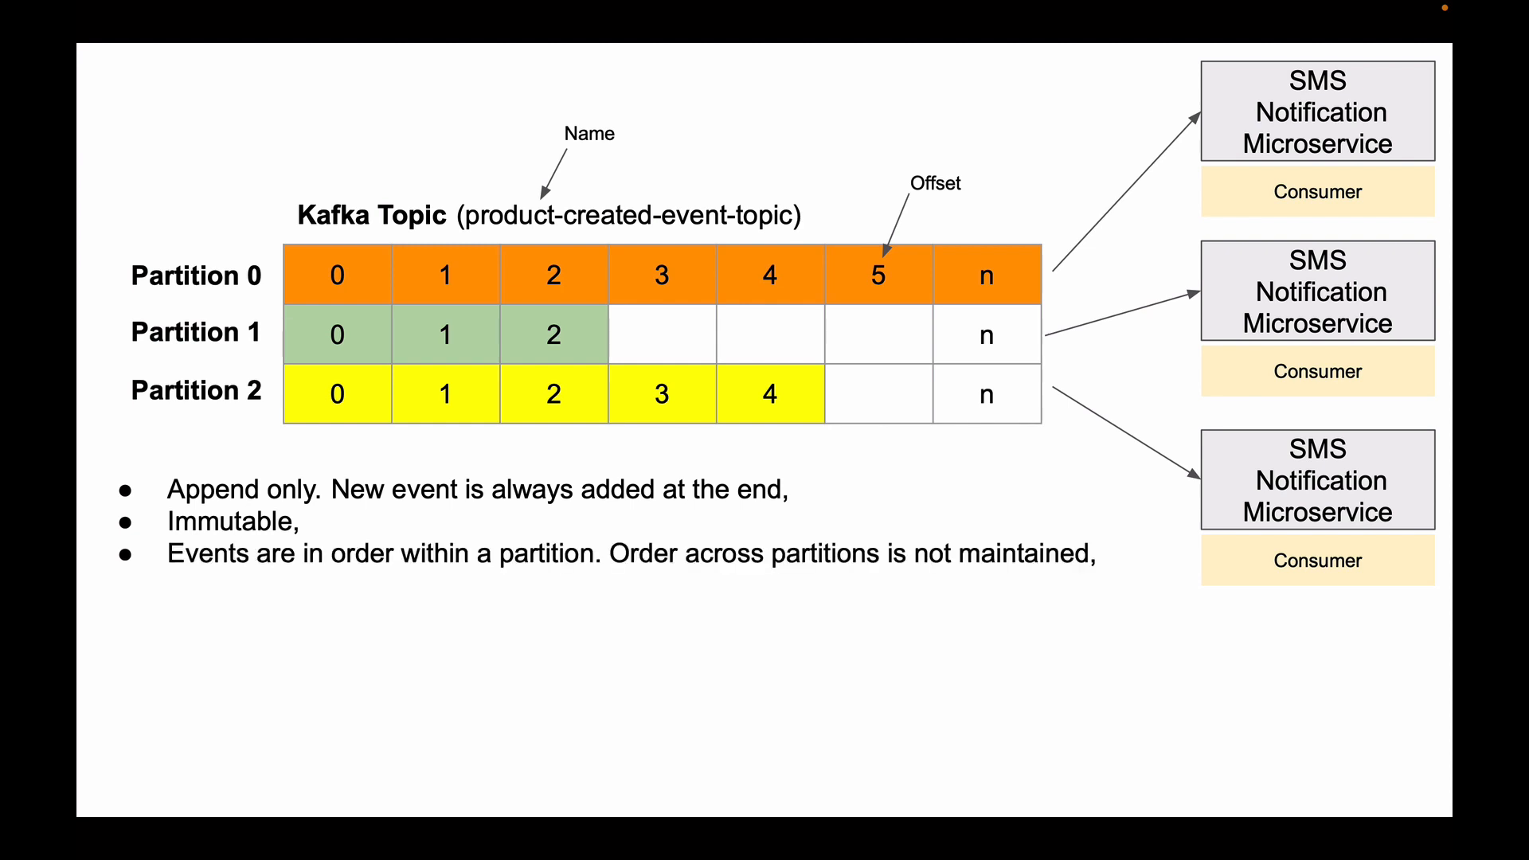
pyautogui.write('Default retention time is 7 days,')
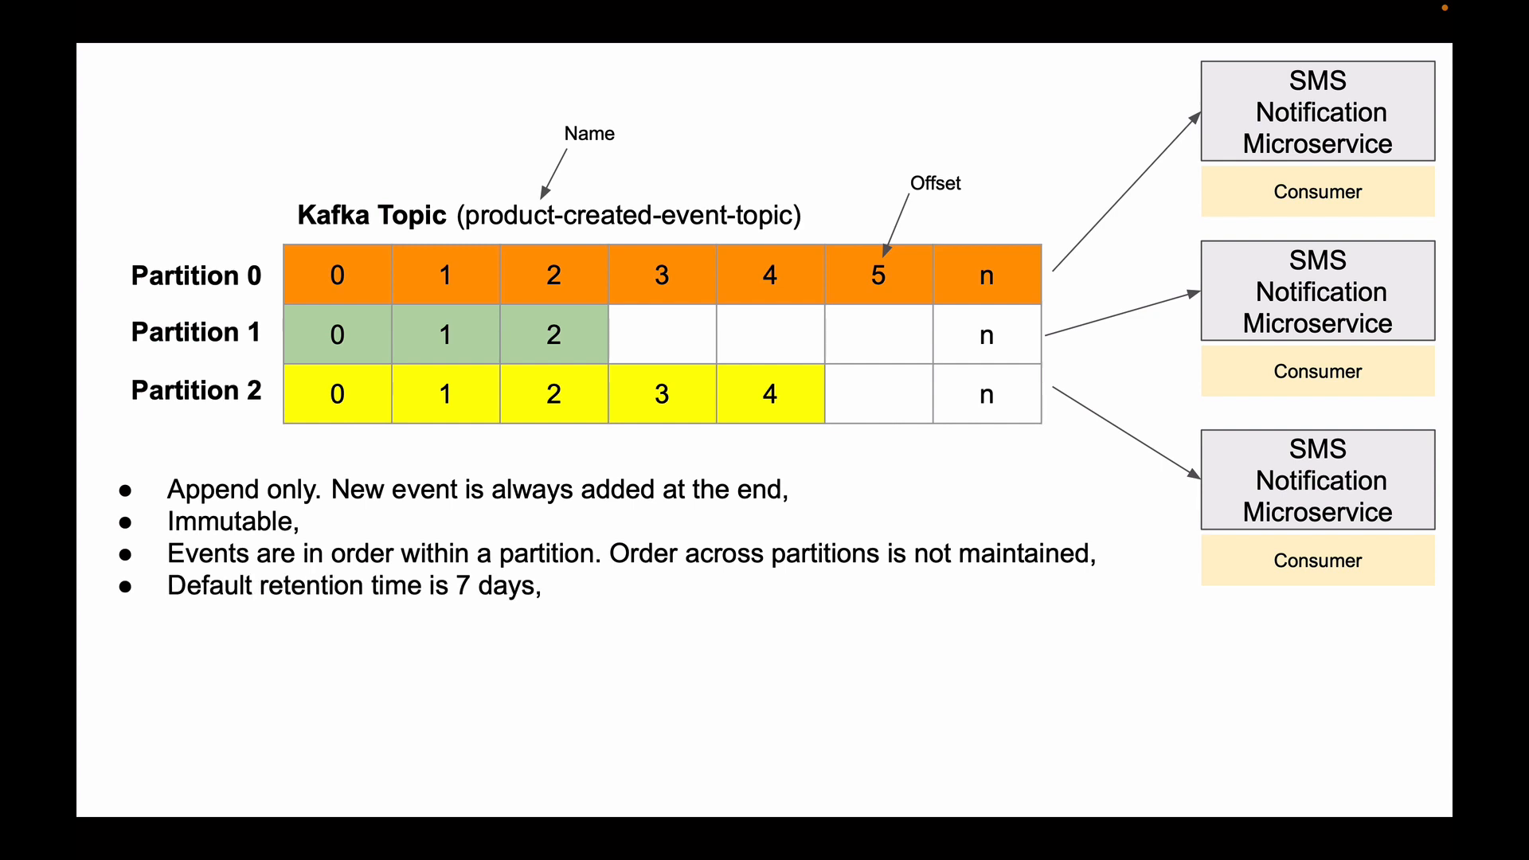